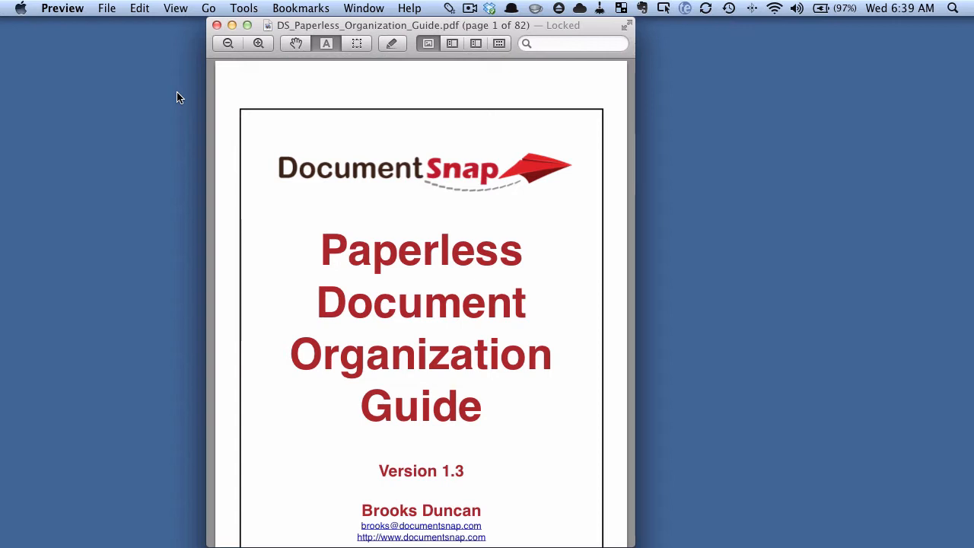
mouse_move(211, 90)
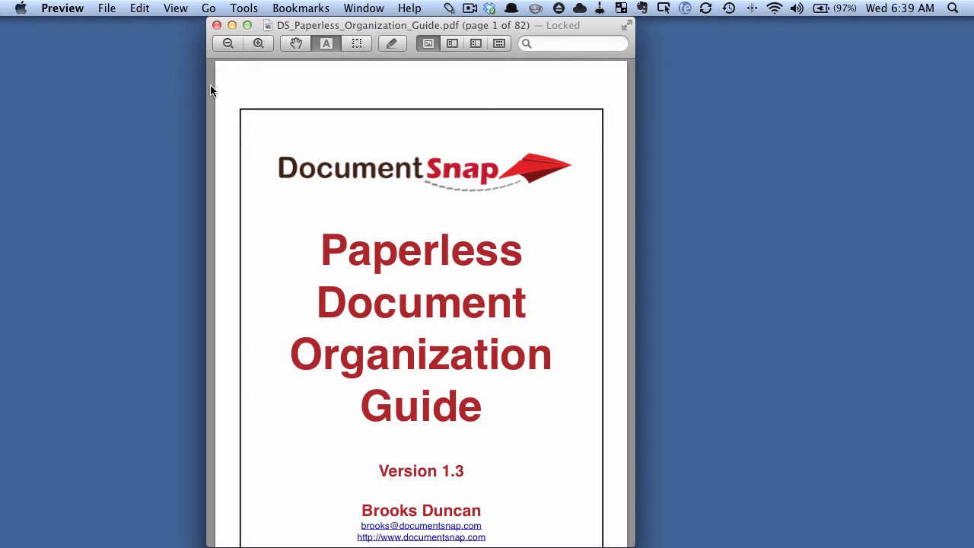
- Bring up the print dialog for the 82-page guide from the File menu
click(107, 9)
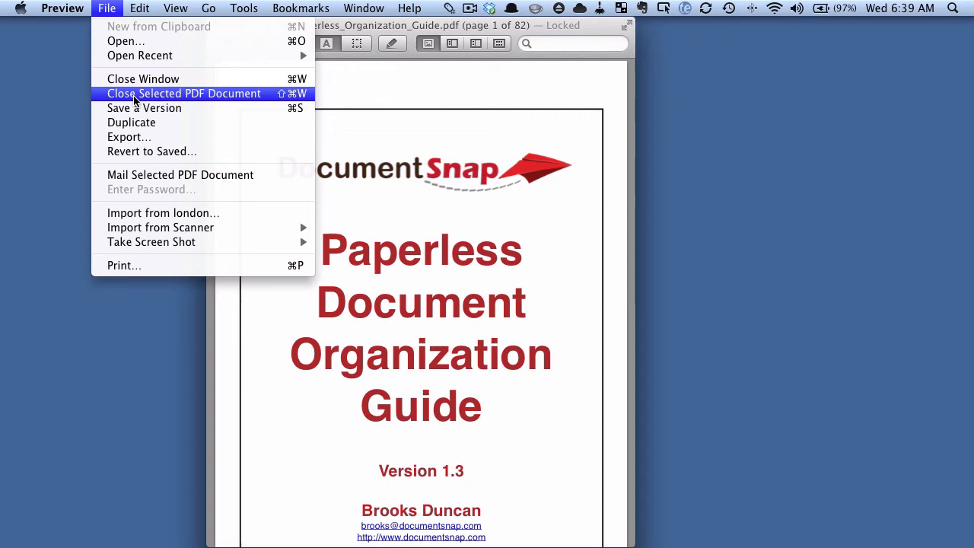
mouse_move(197, 265)
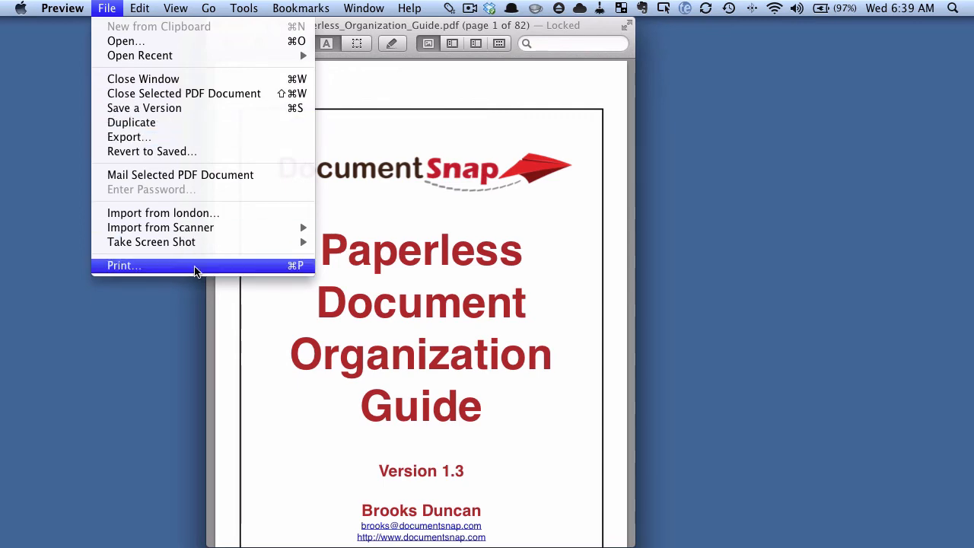
click(123, 265)
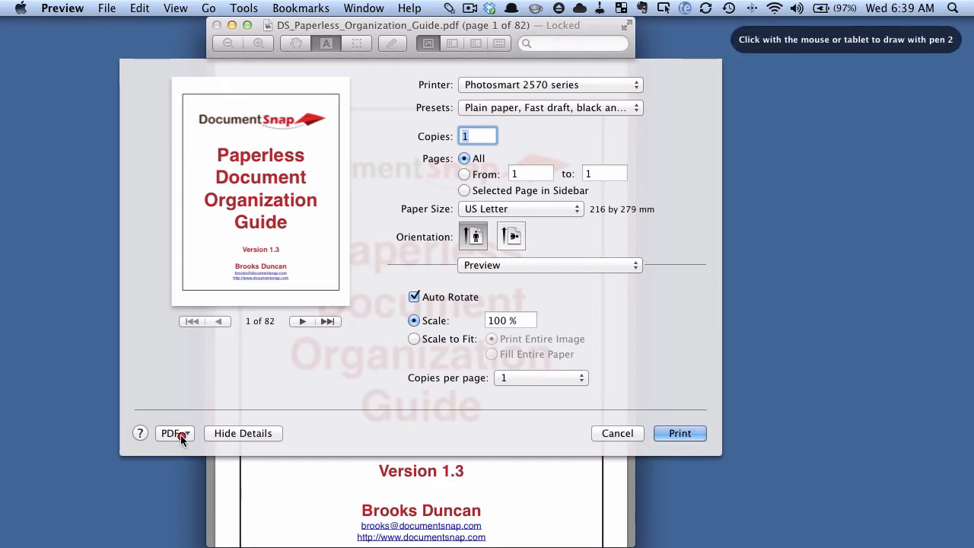
mouse_move(196, 460)
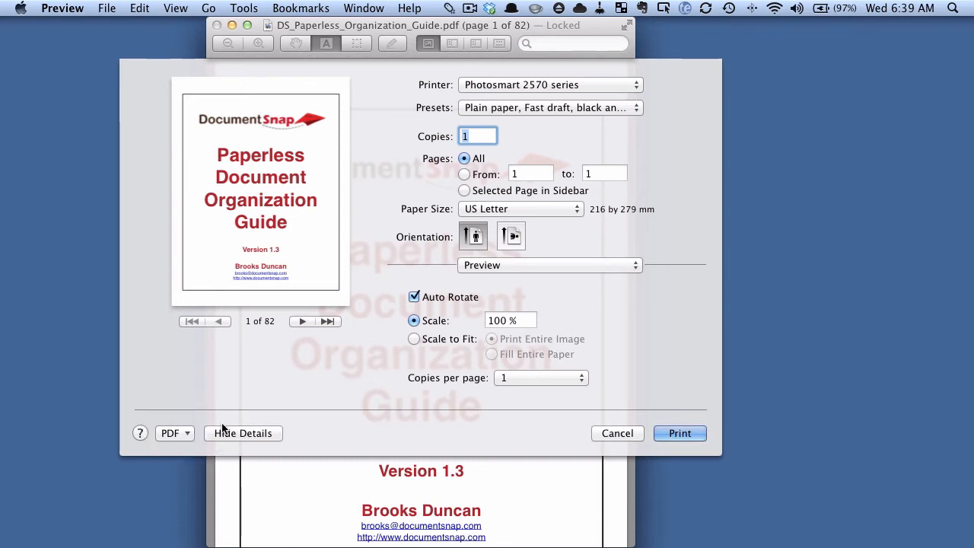
- Reveal the print dialog's PDF output options, including Save as PDF
click(173, 433)
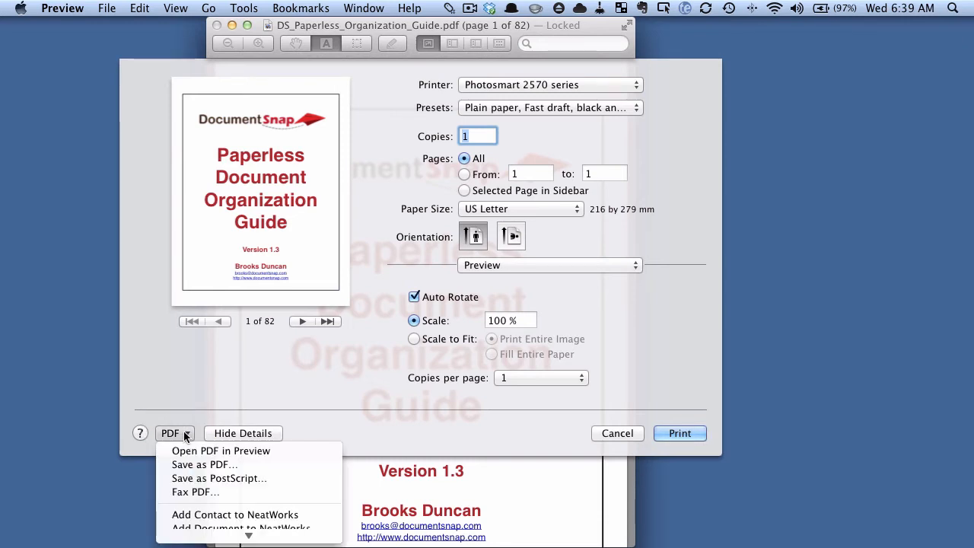
mouse_move(221, 450)
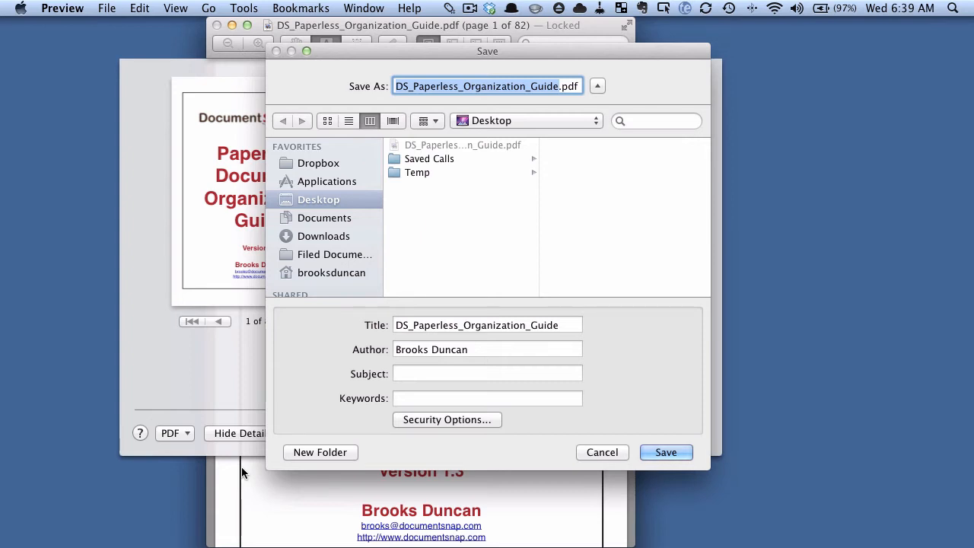
mouse_move(242, 469)
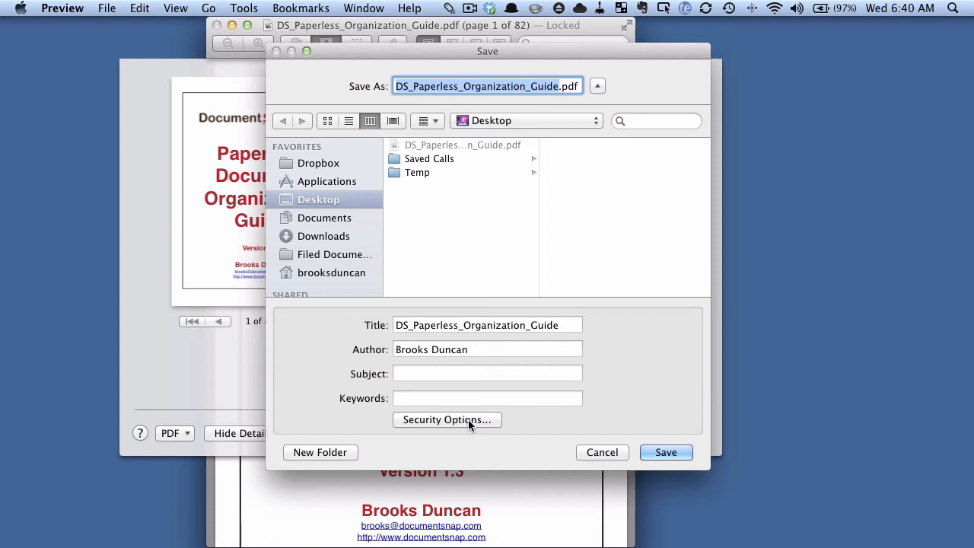
- In Security Options, require an open-document password, enter it and confirm with OK
click(447, 420)
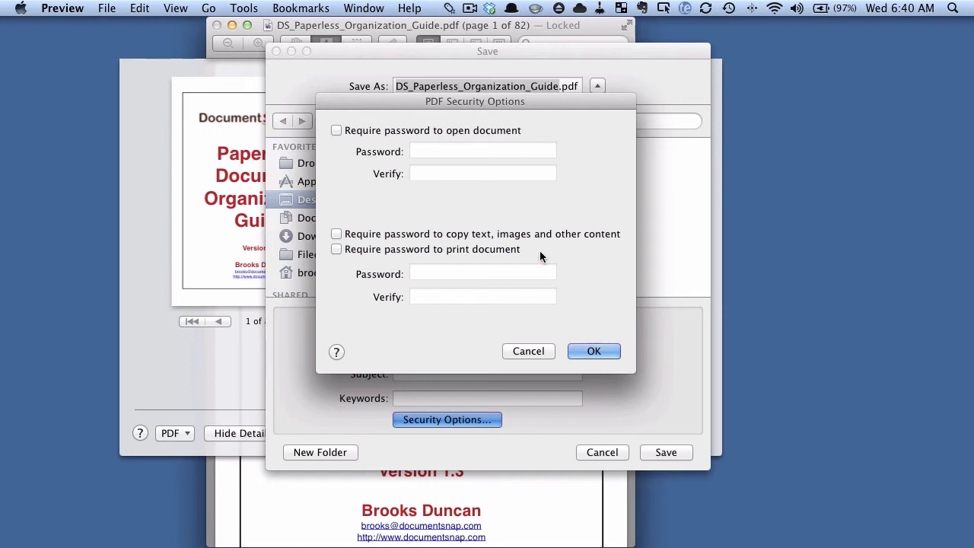
click(336, 131)
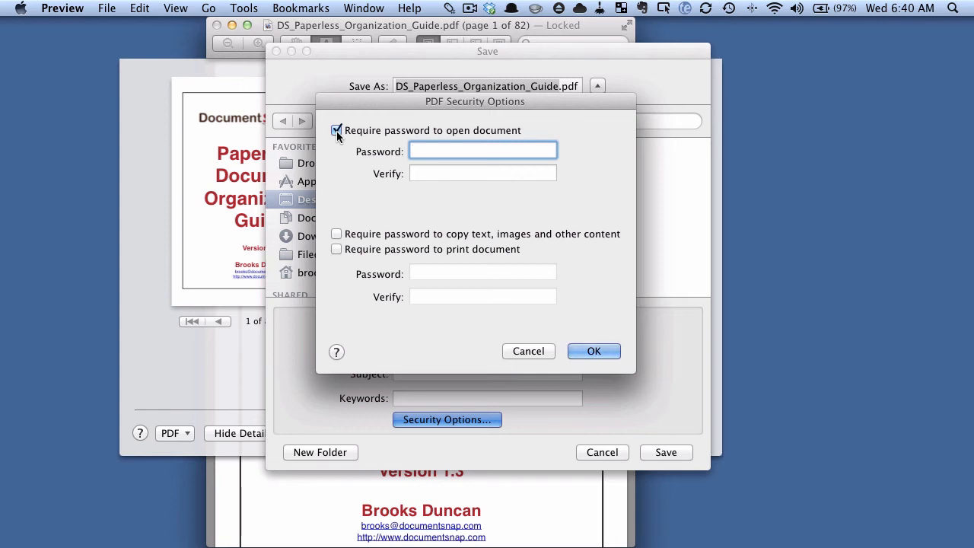
text(••)
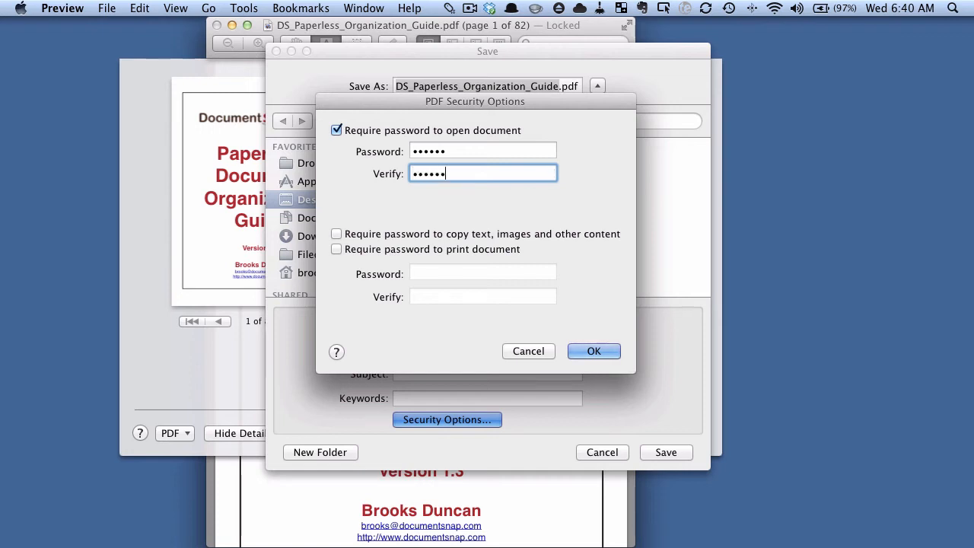
click(593, 350)
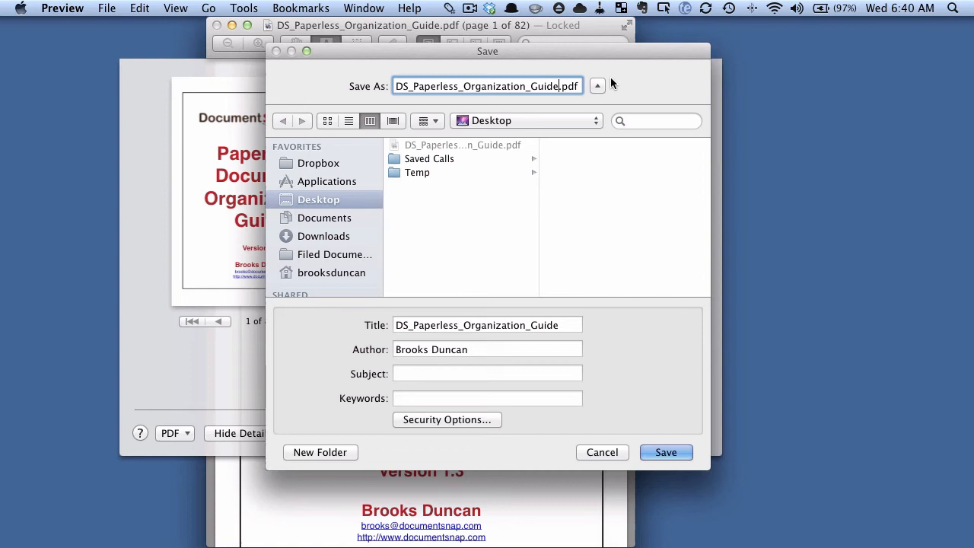
- Append "-lock" to the file name and save the protected copy to the Desktop
text(-locked)
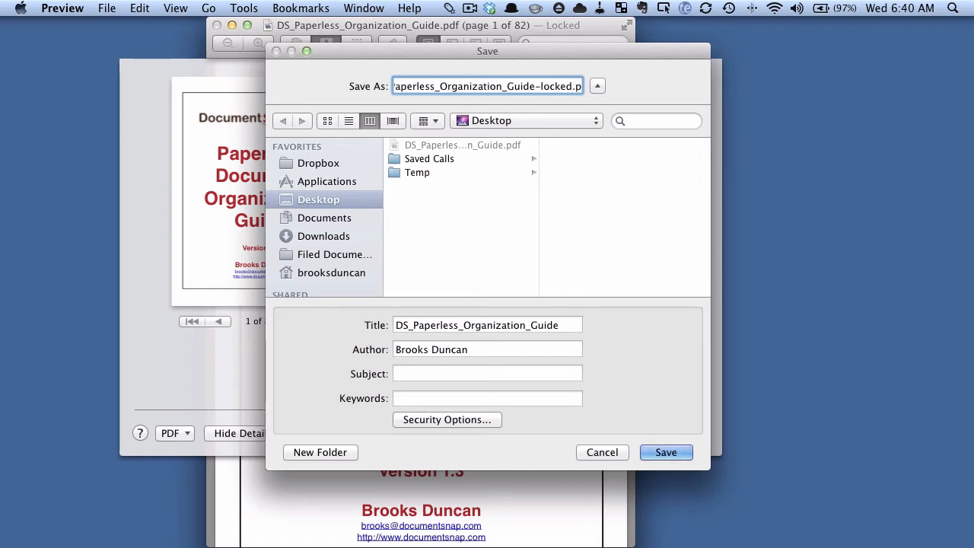
click(665, 452)
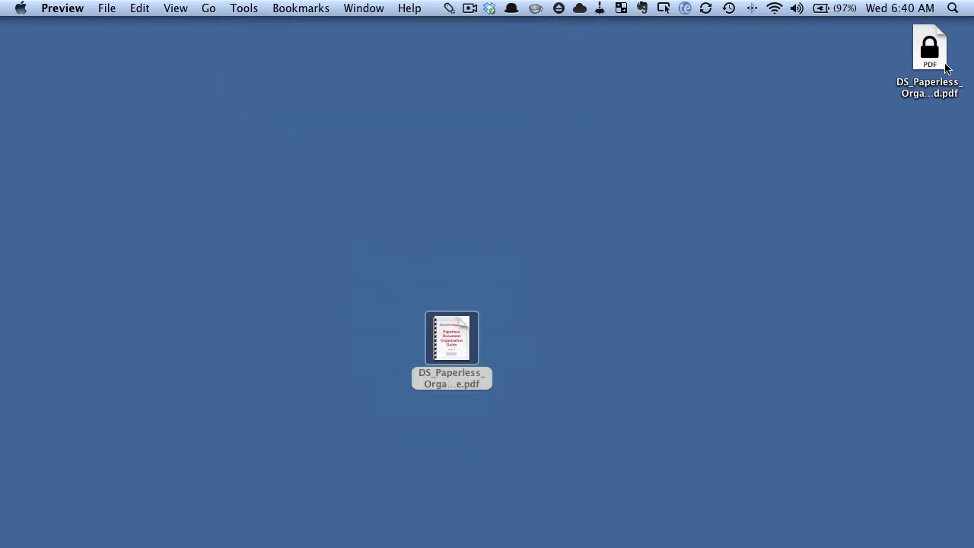
- Drag the locked PDF from the top-right corner to sit beside the original guide
drag(929, 47, 551, 332)
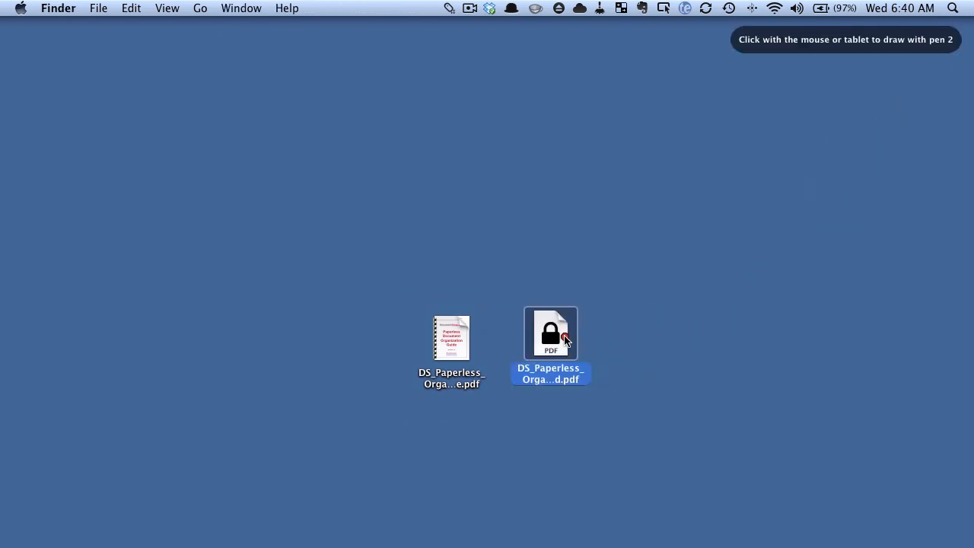
drag(418, 295, 417, 405)
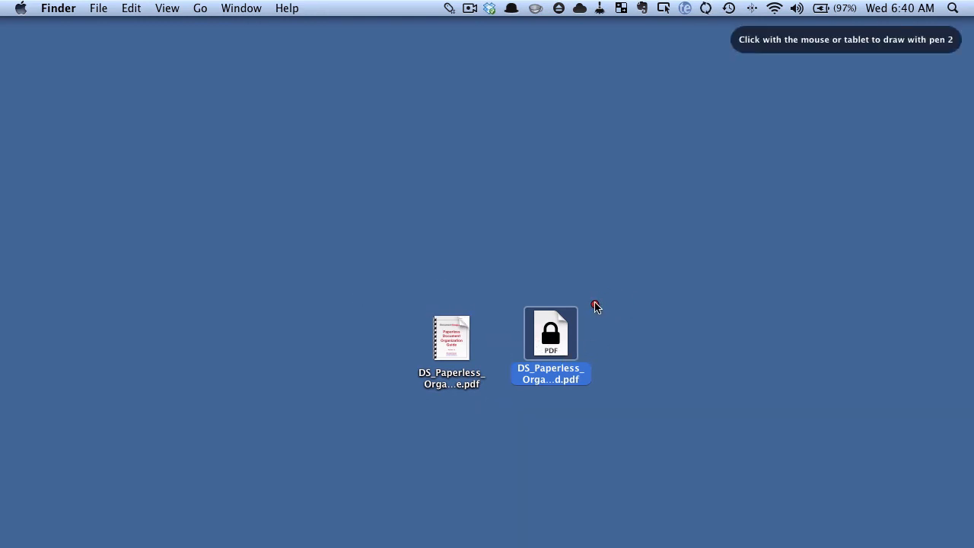
drag(597, 304, 647, 349)
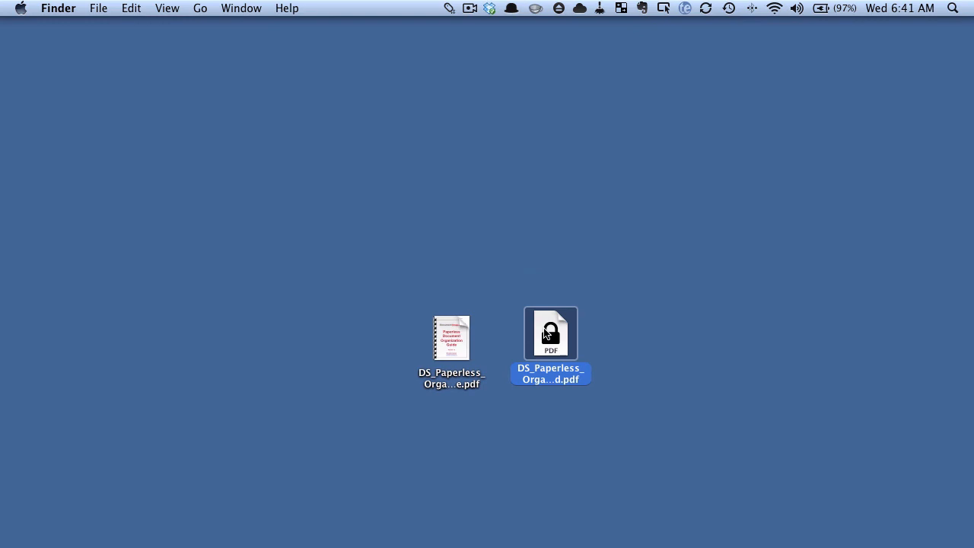
- Launch the locked copy and enter a test password, which is rejected as invalid
double_click(551, 332)
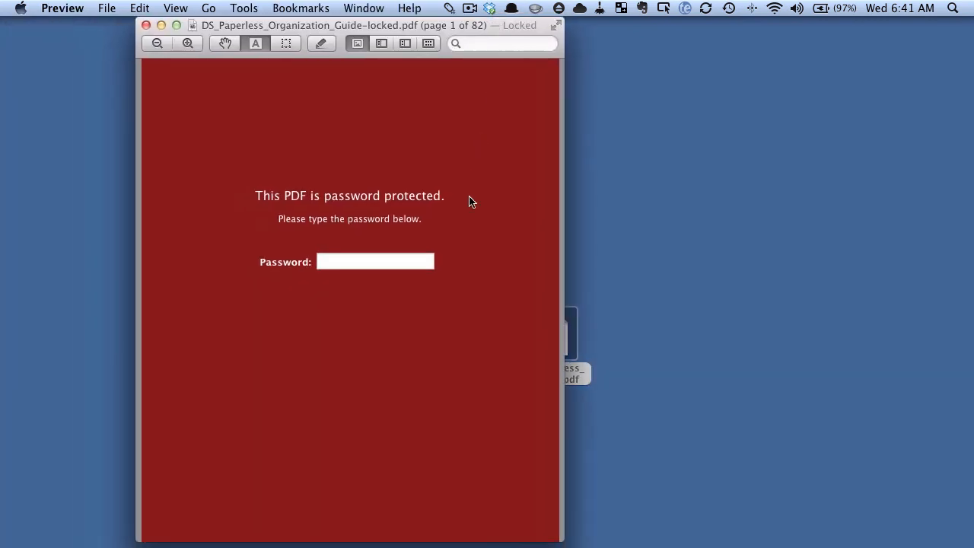
click(375, 262)
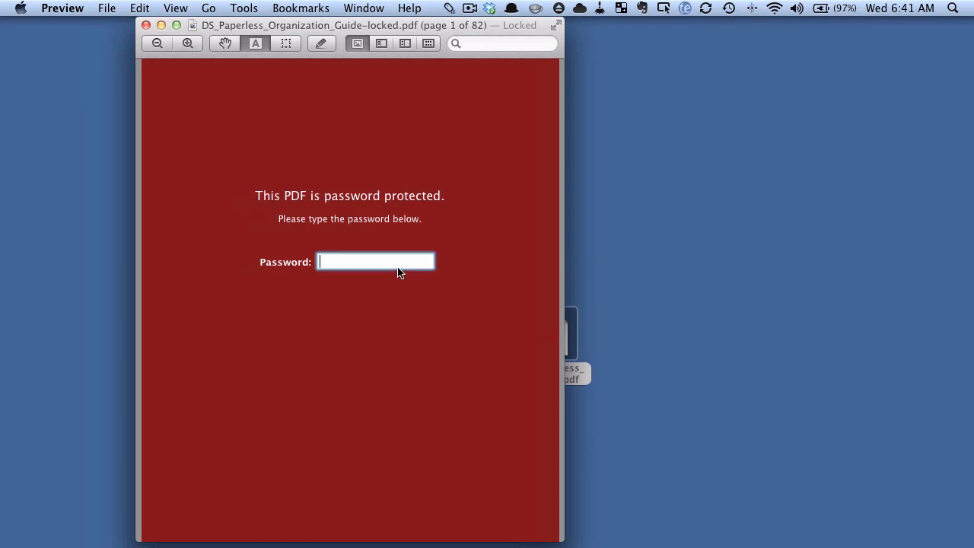
text(•••)
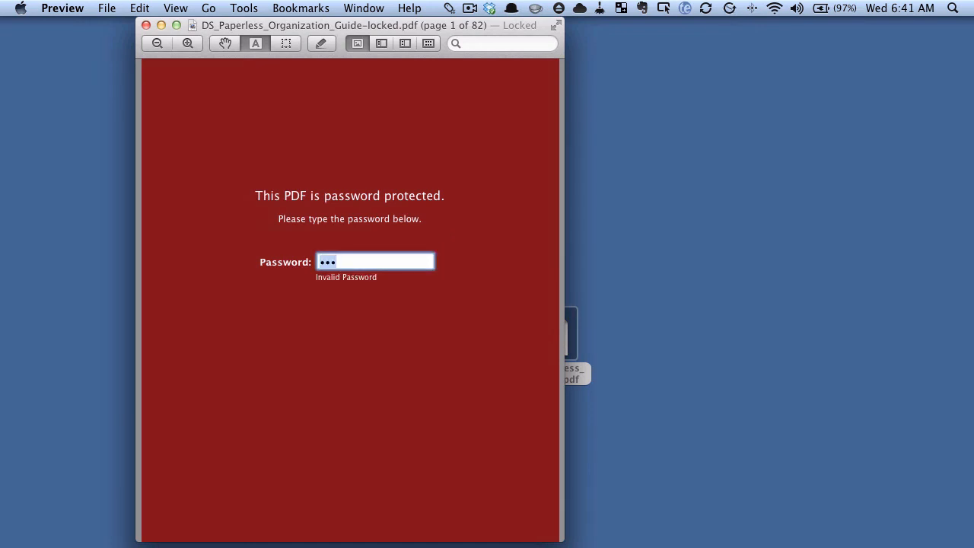